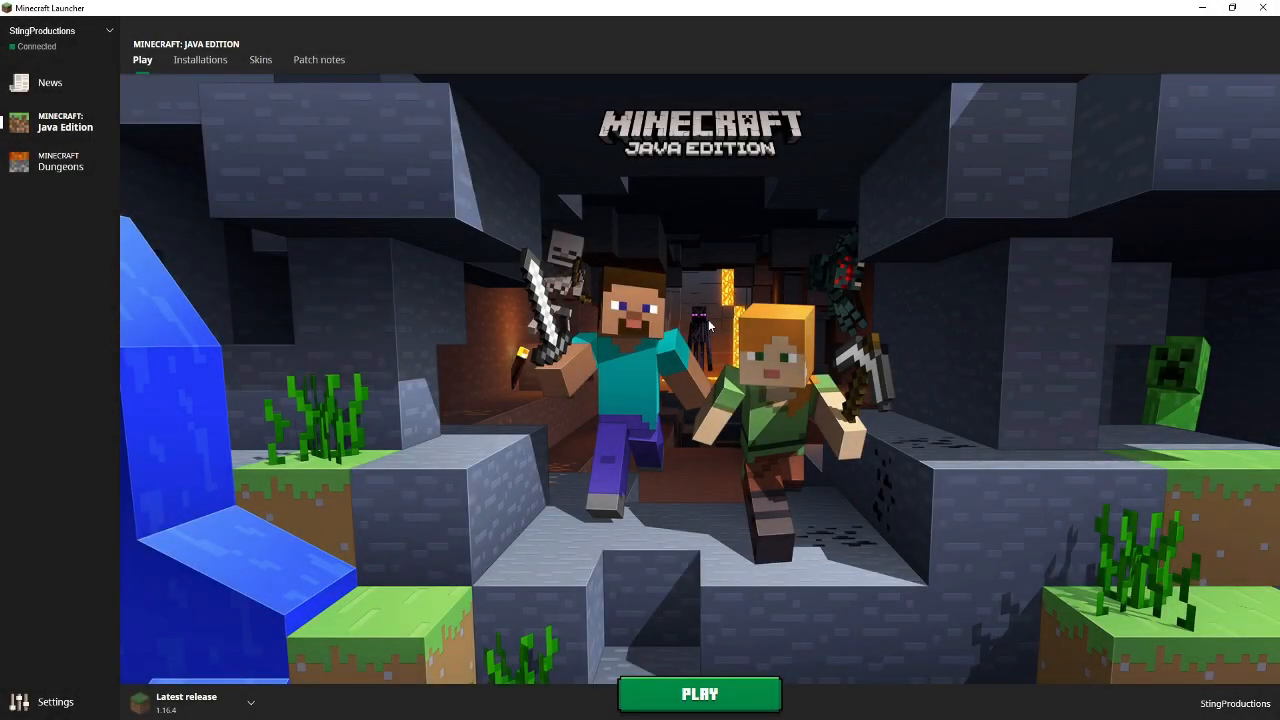
mouse_move(715, 372)
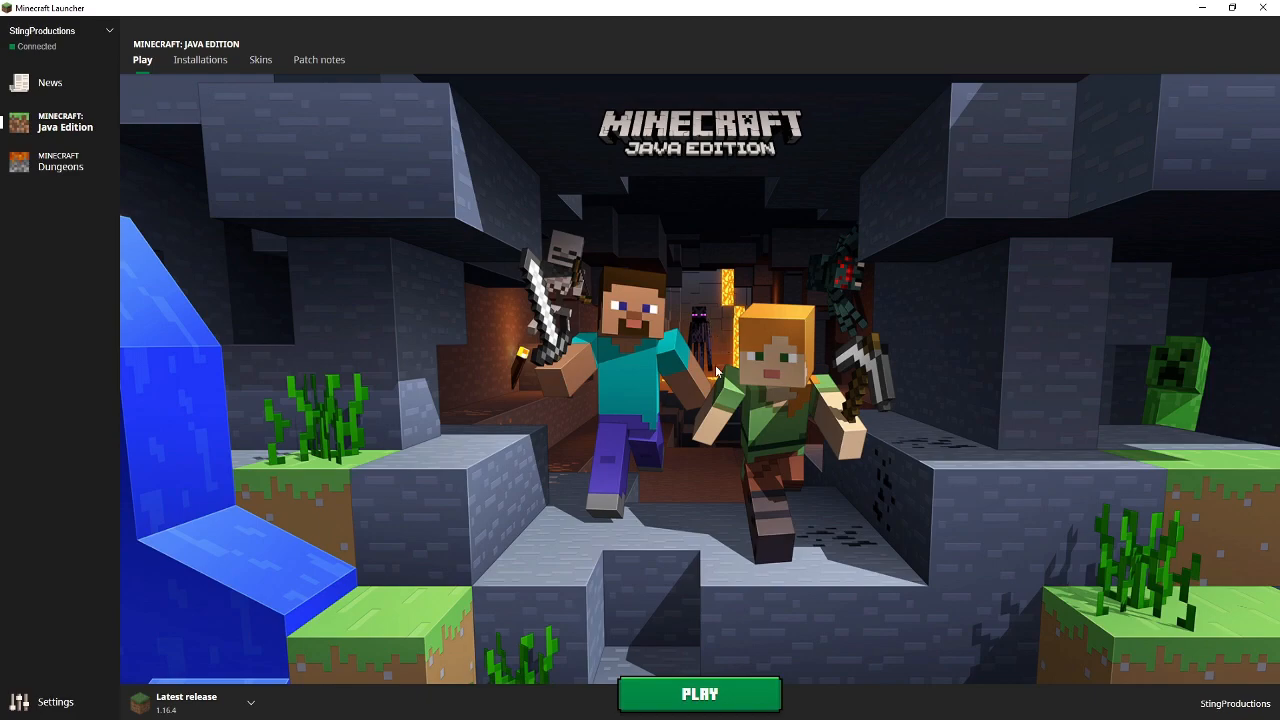
mouse_move(462, 244)
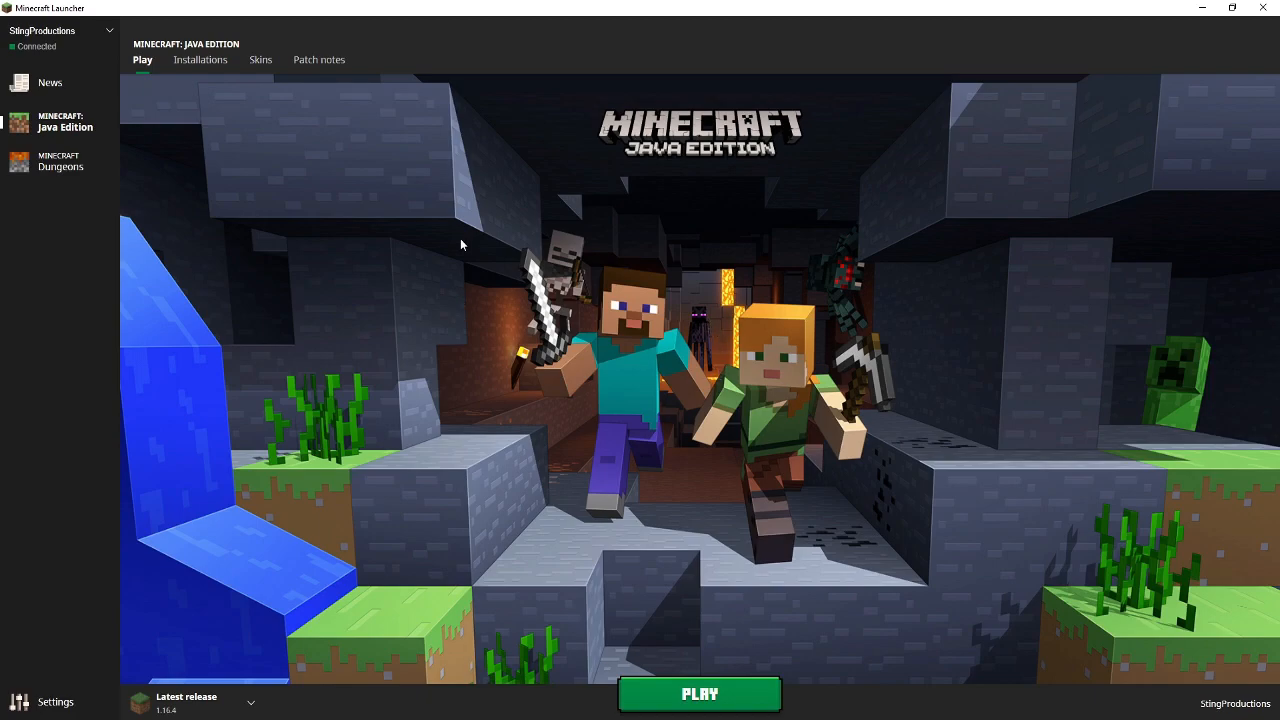
Show the Installations tab listing Latest release 1.16.4, OptiFine, Fabric and Forge.
left_click(200, 59)
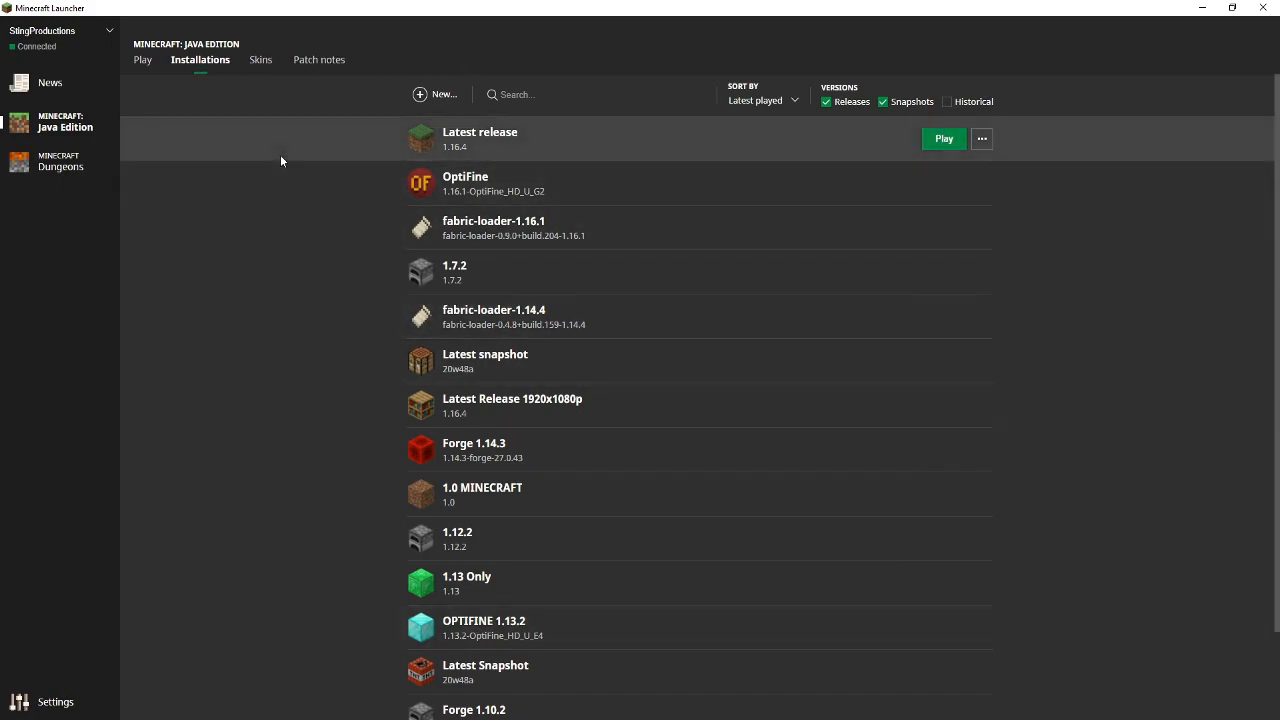
mouse_move(529, 146)
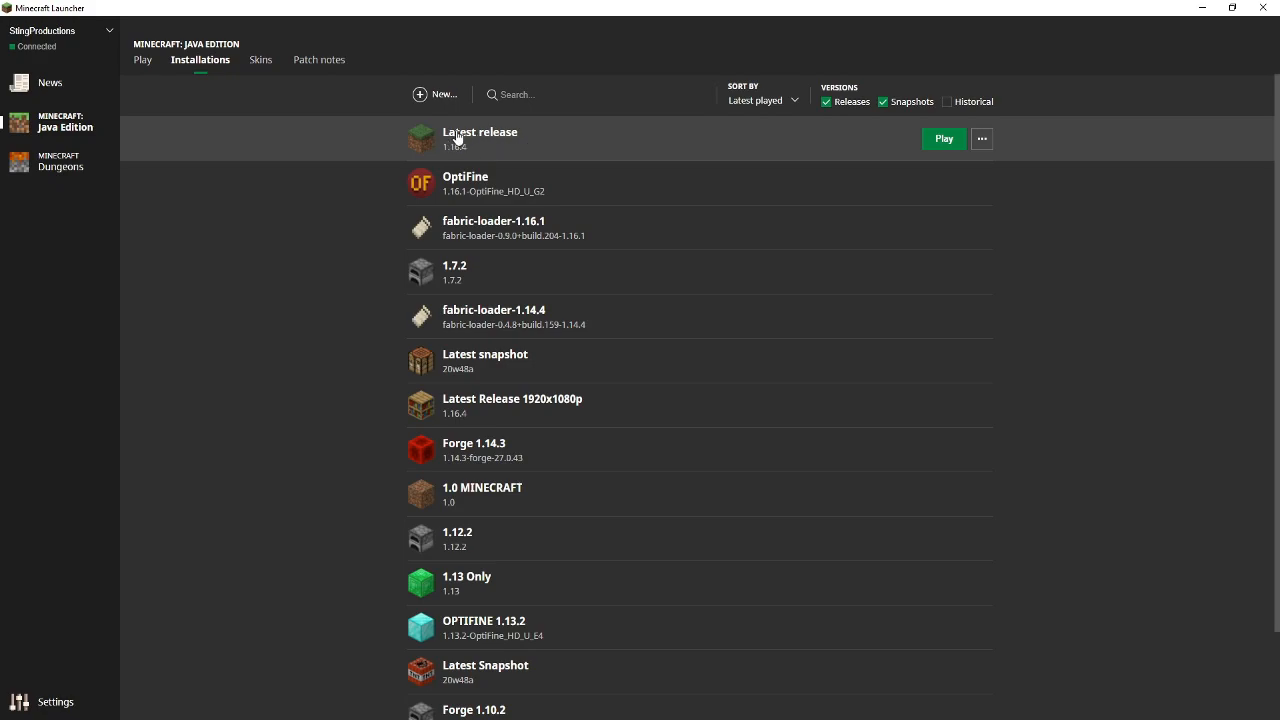
mouse_move(982, 143)
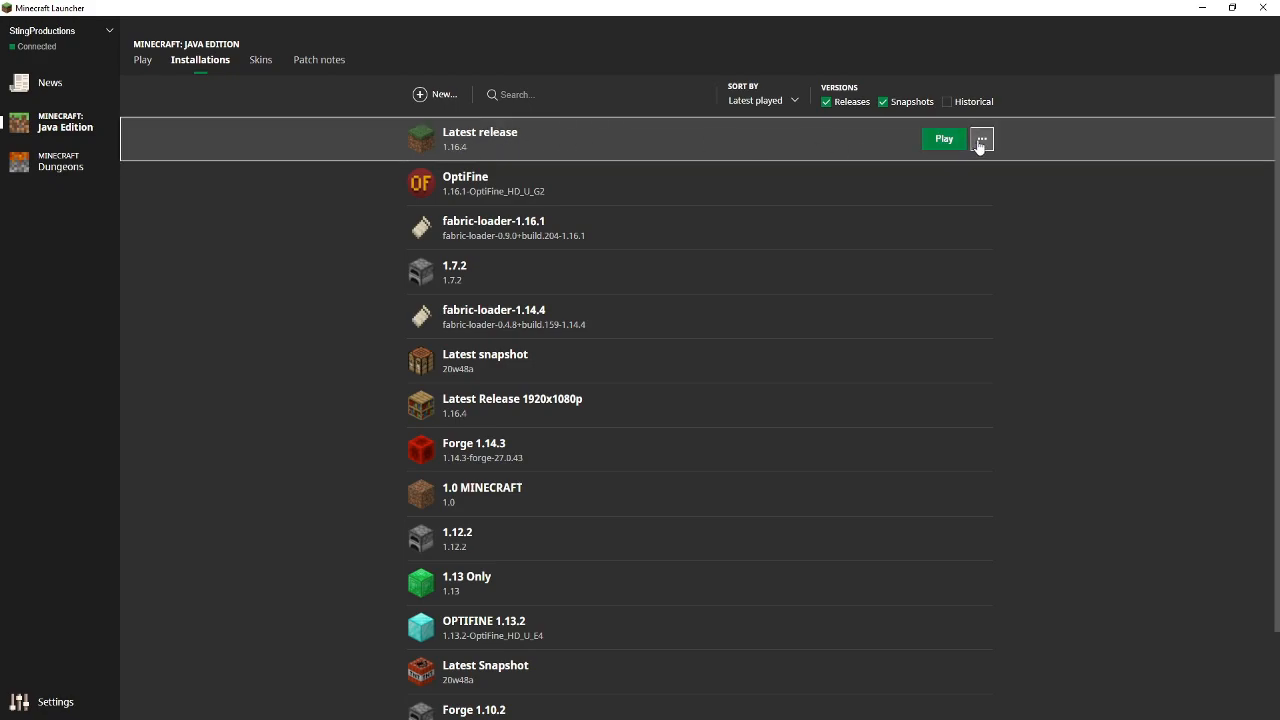
Edit the Latest release installation, expand More Options, and select its JVM arguments text.
left_click(981, 138)
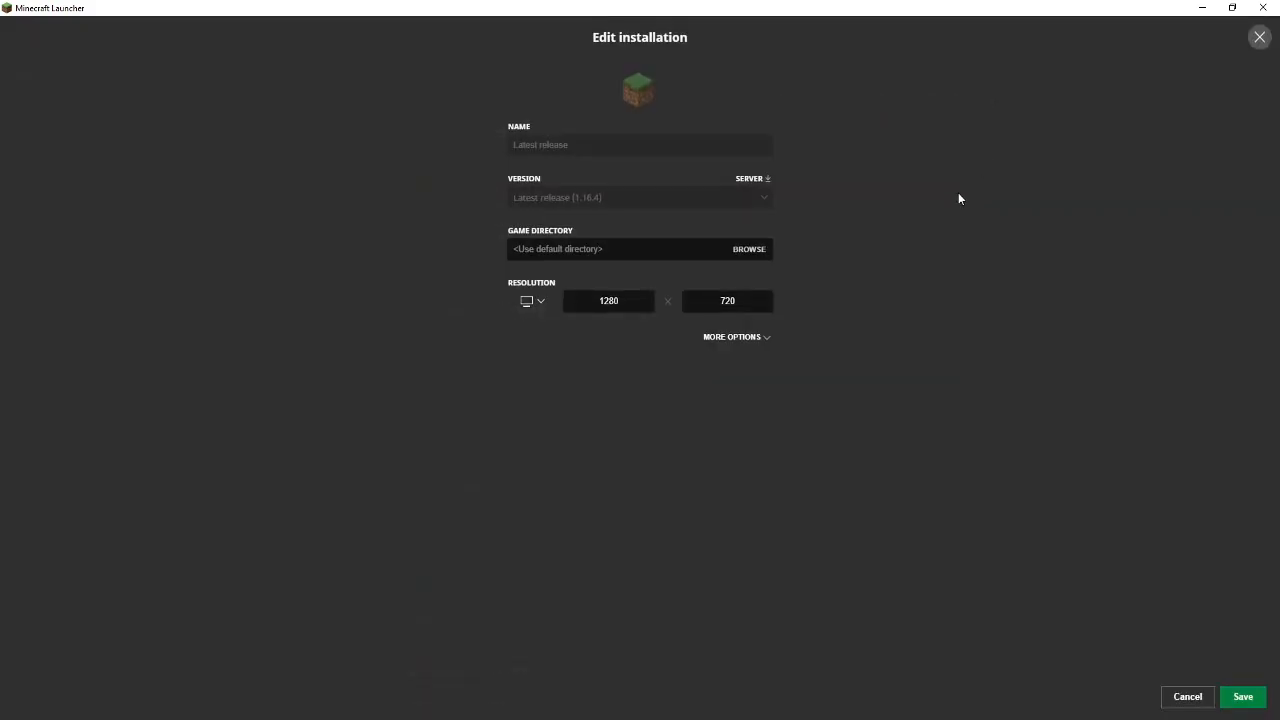
left_click(733, 336)
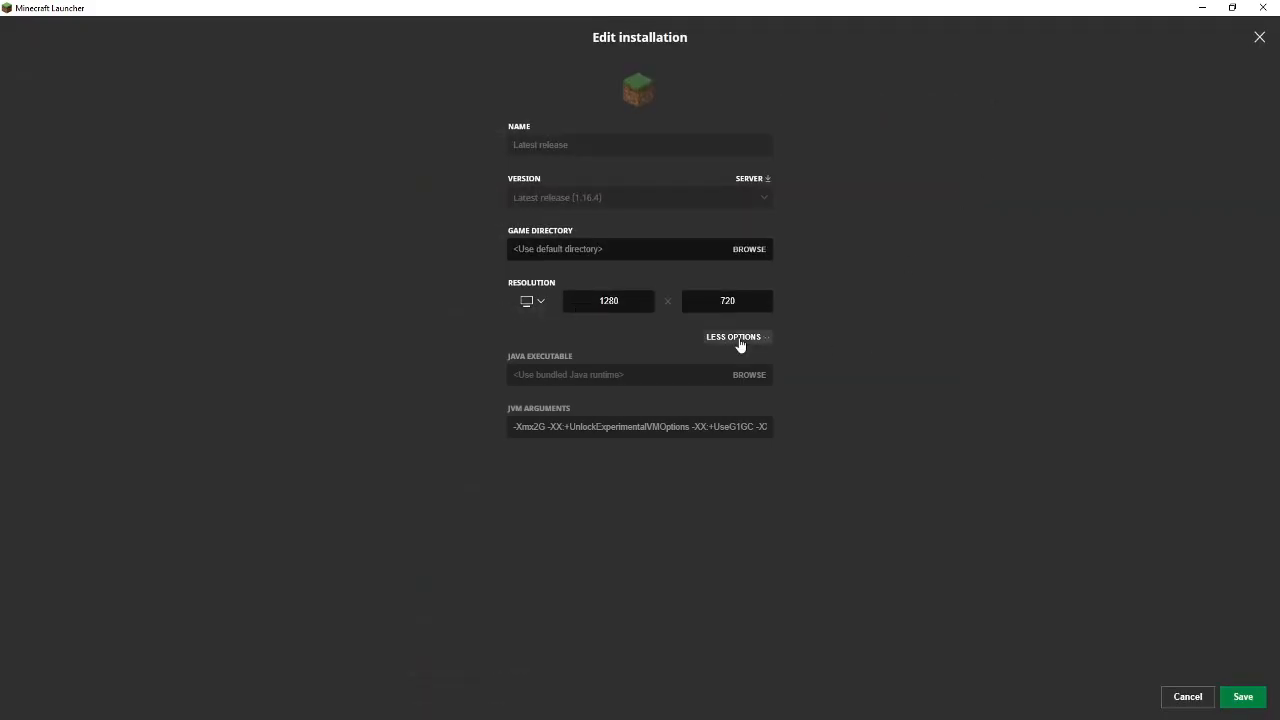
triple_click(639, 426)
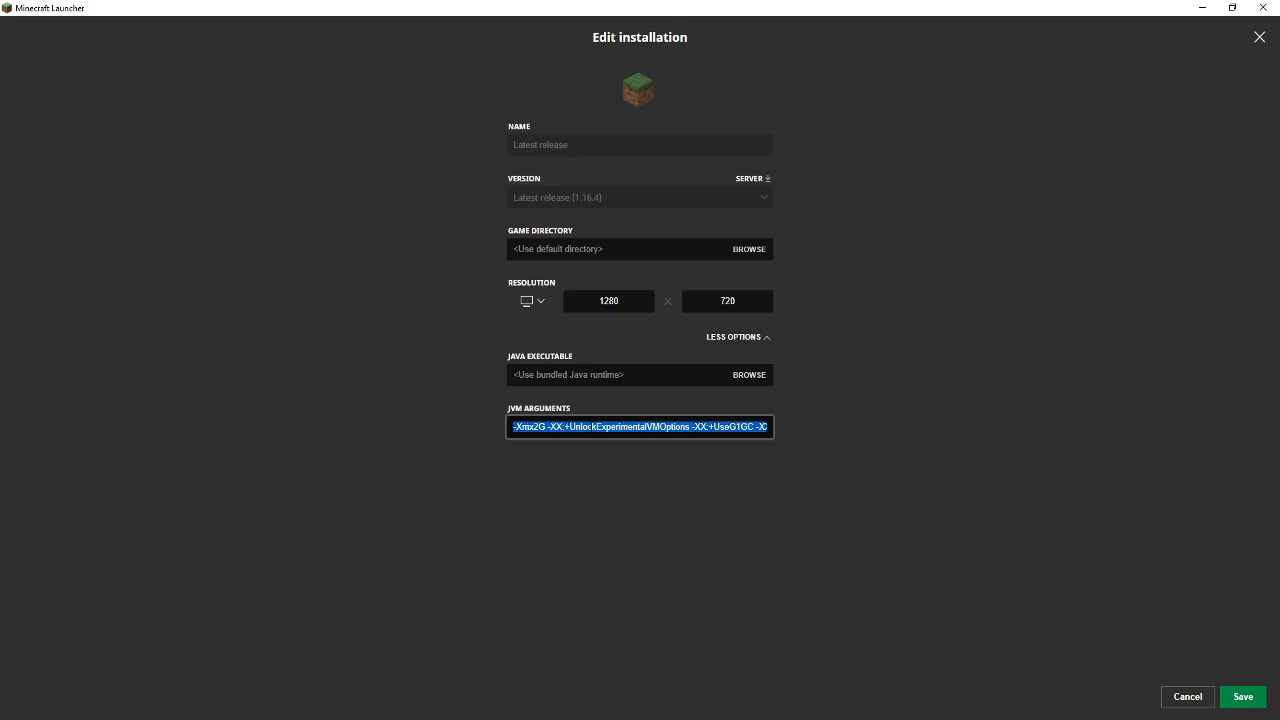
mouse_move(876, 344)
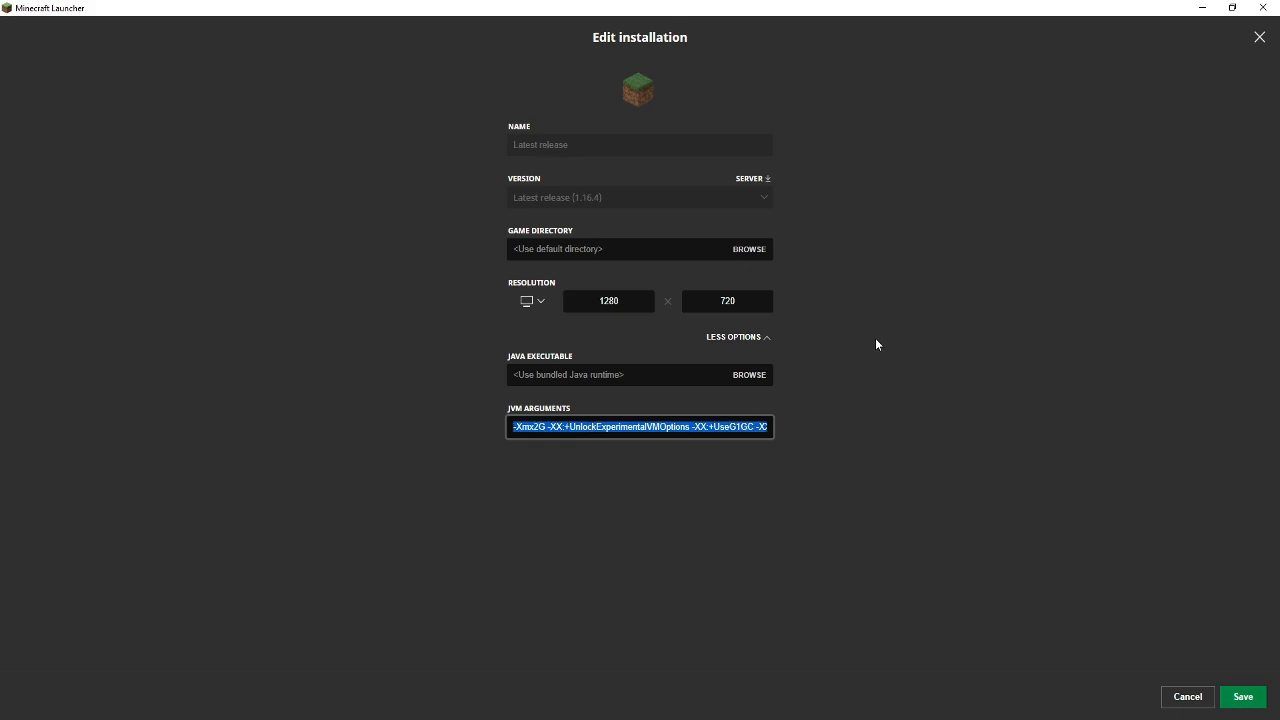
mouse_move(127, 140)
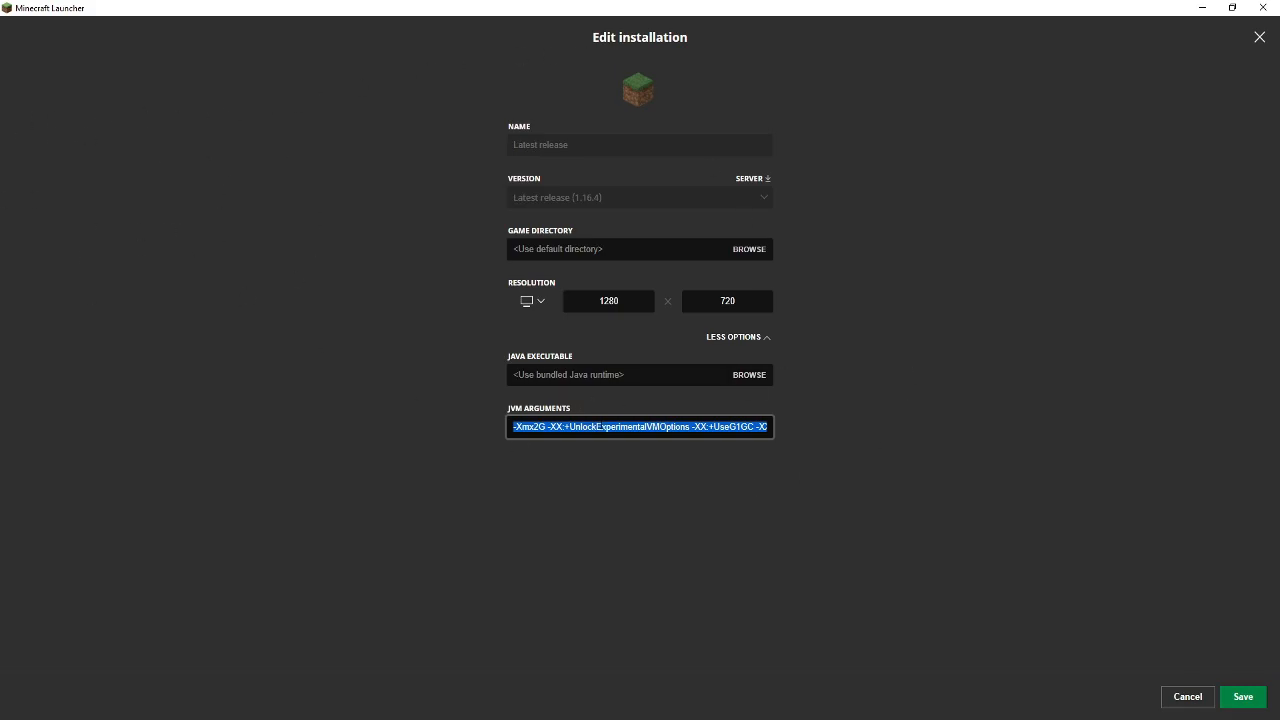
mouse_move(692, 446)
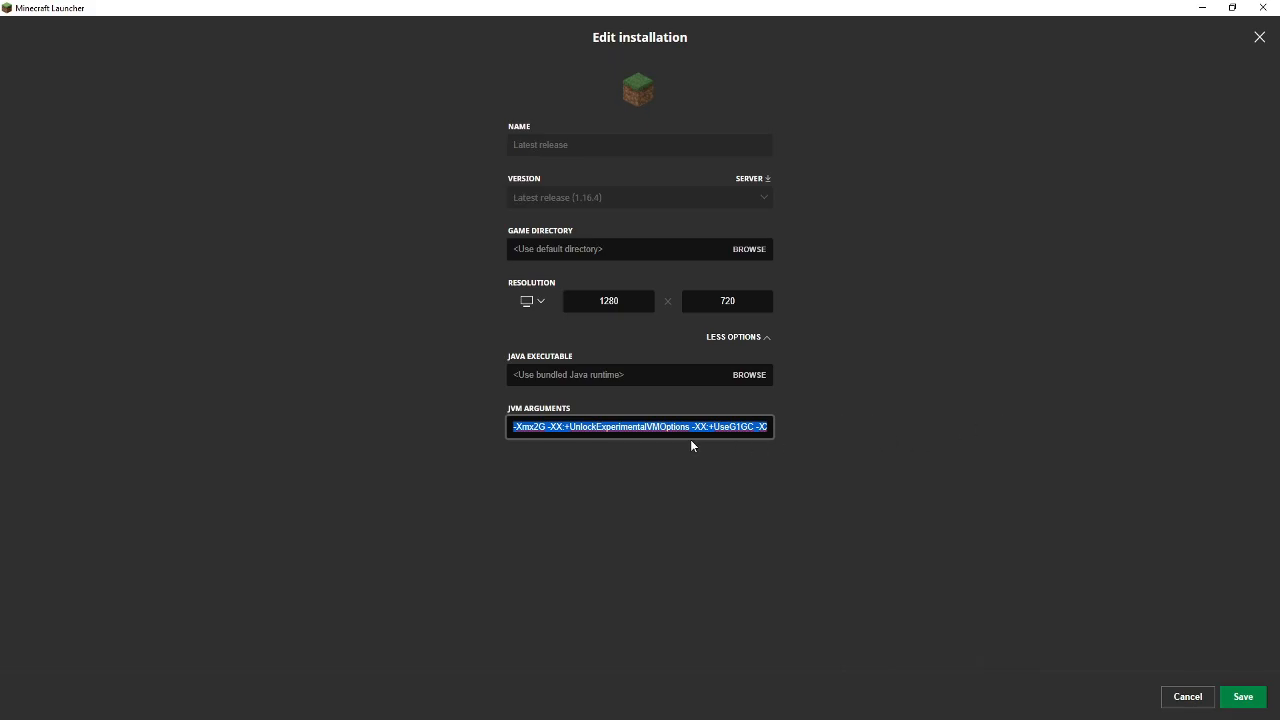
Change the JVM argument -Xmx2G to -Xmx6G for Latest release.
left_click(750, 426)
type("6")
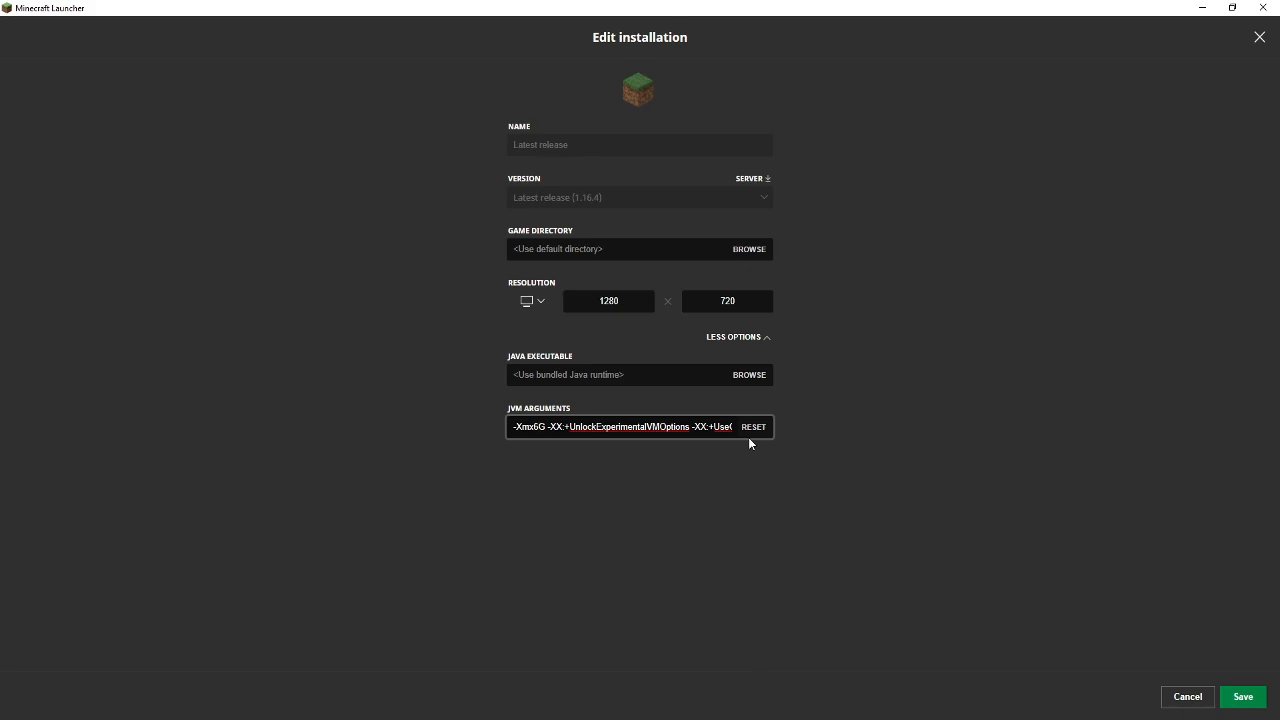
mouse_move(645, 510)
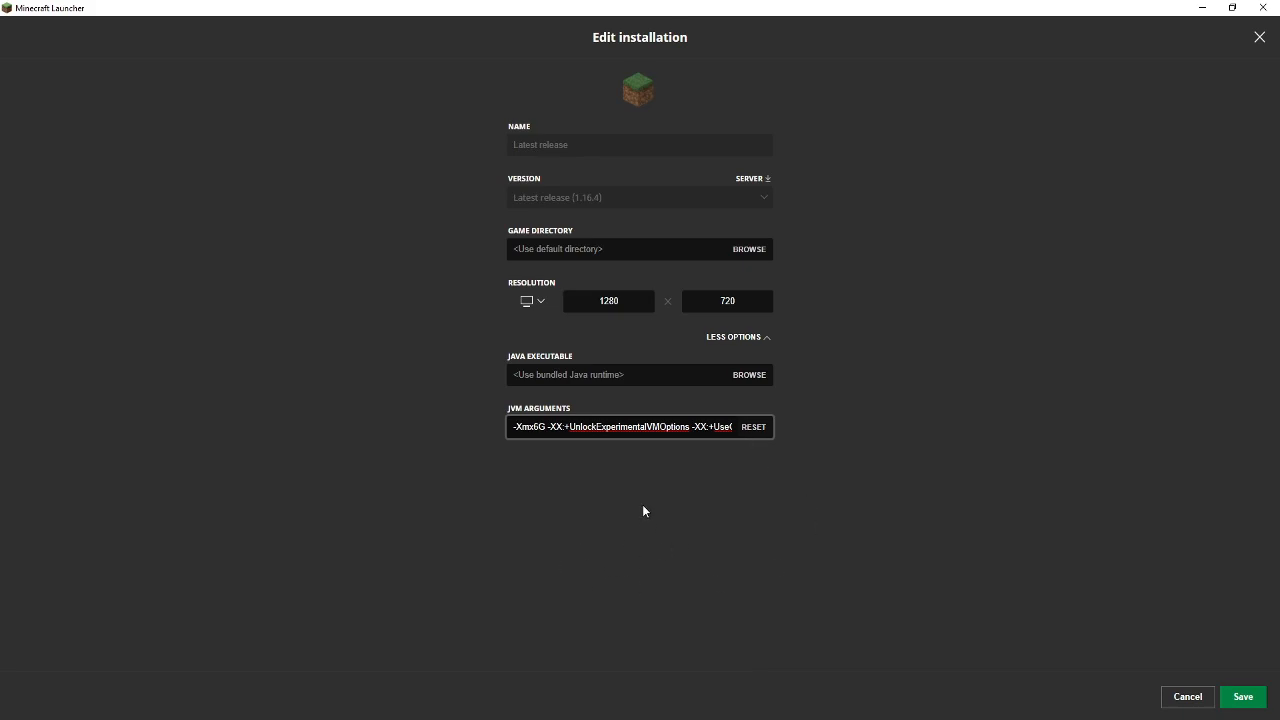
mouse_move(685, 502)
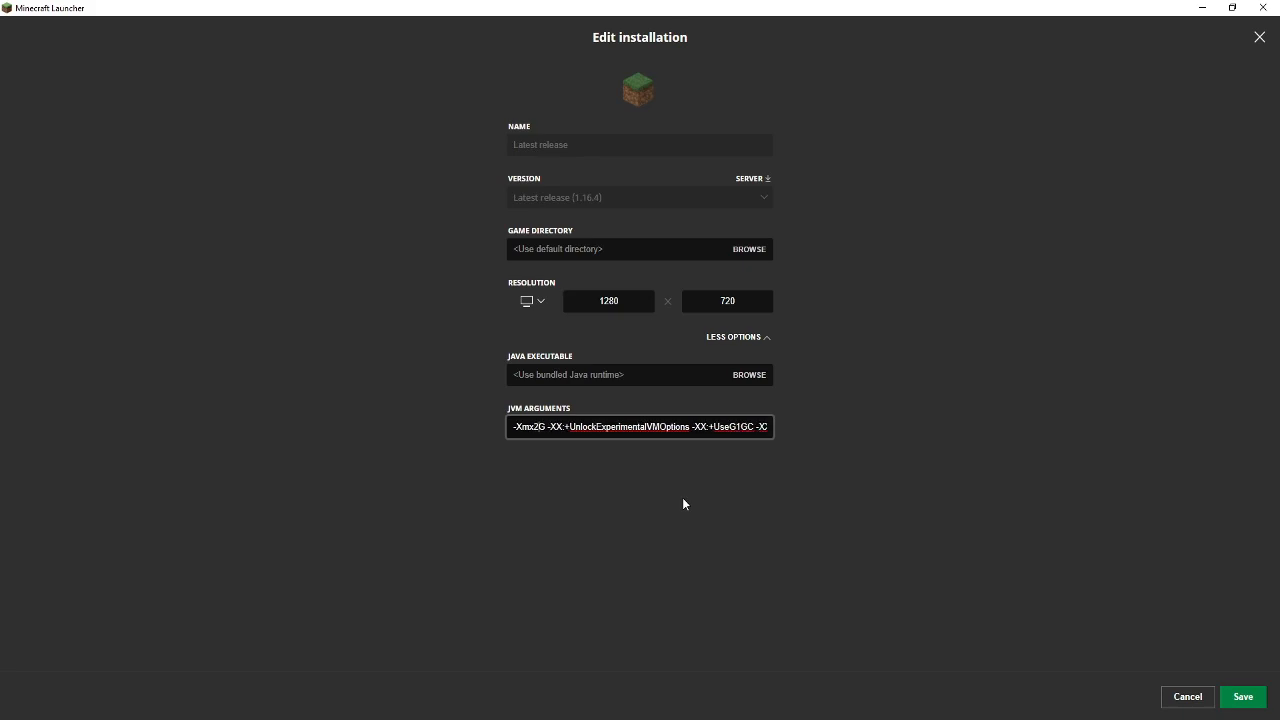
mouse_move(685, 514)
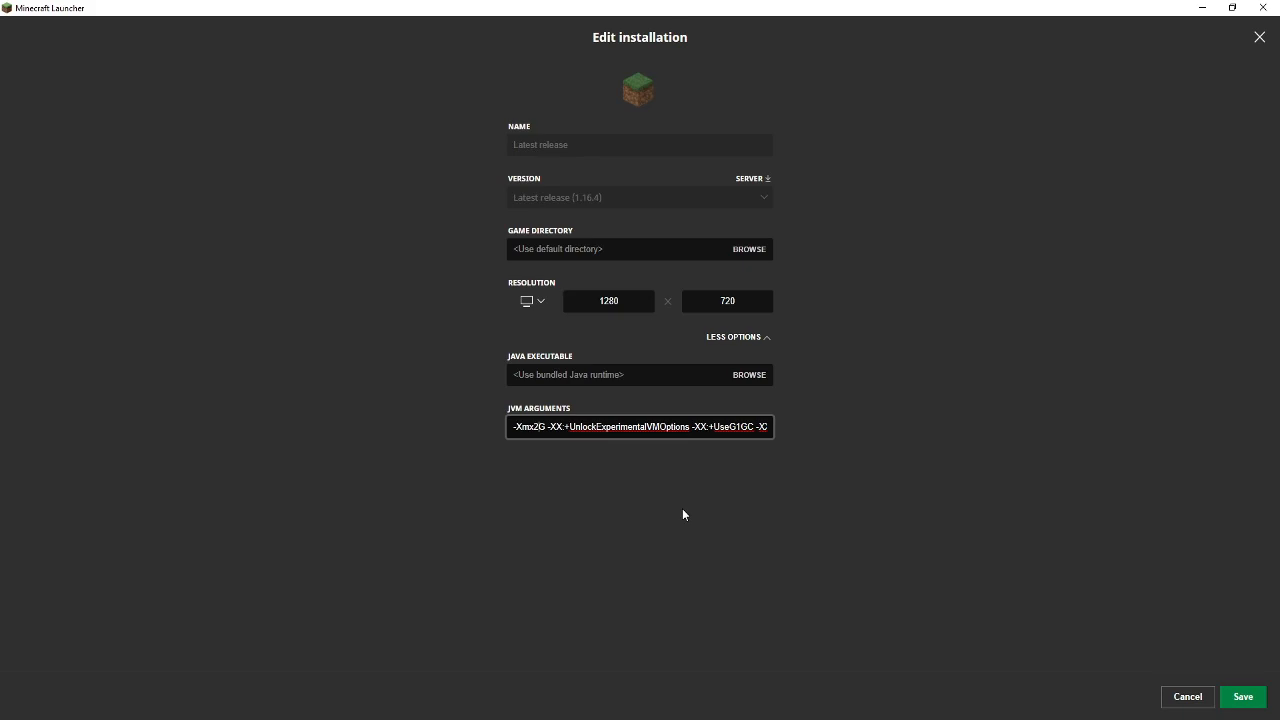
mouse_move(689, 515)
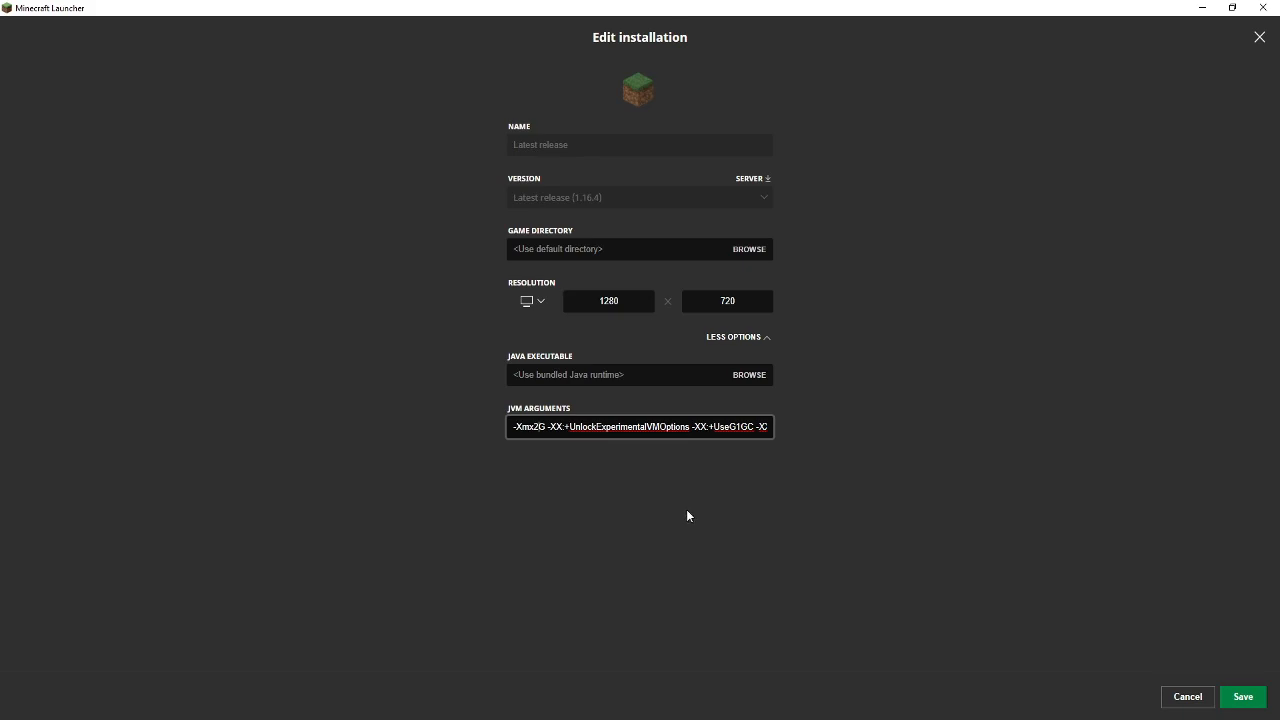
mouse_move(850, 448)
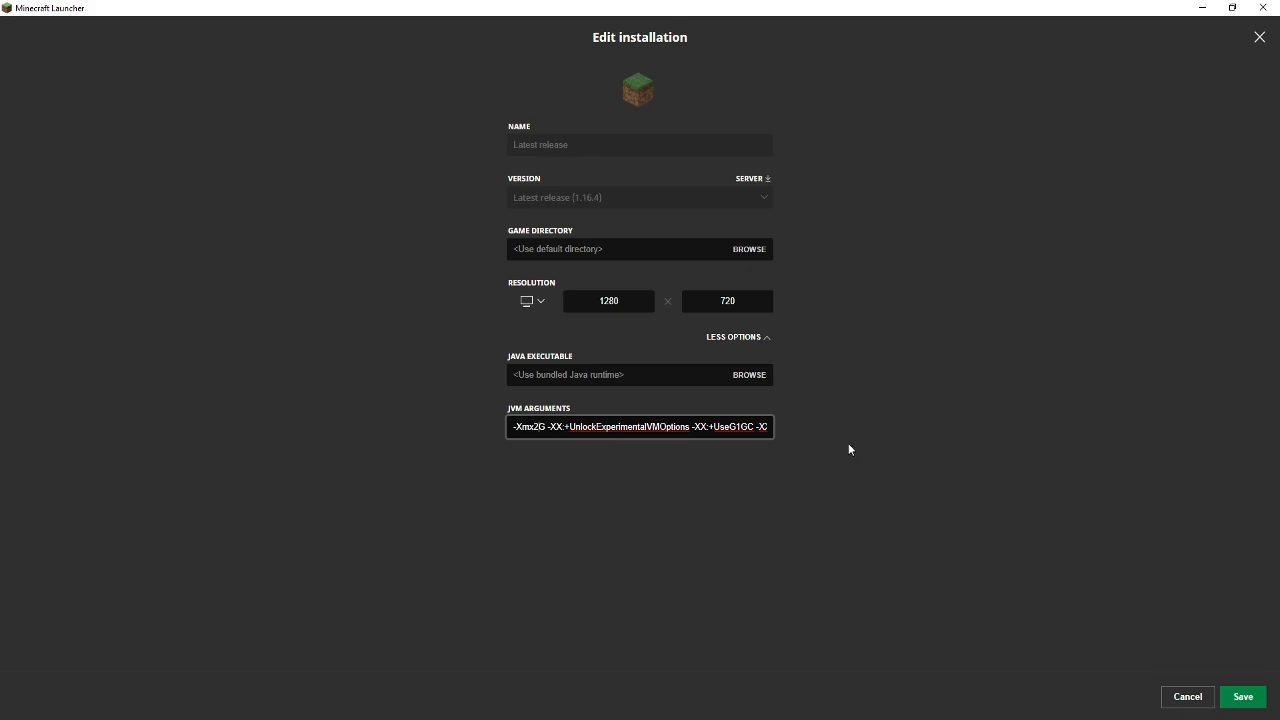